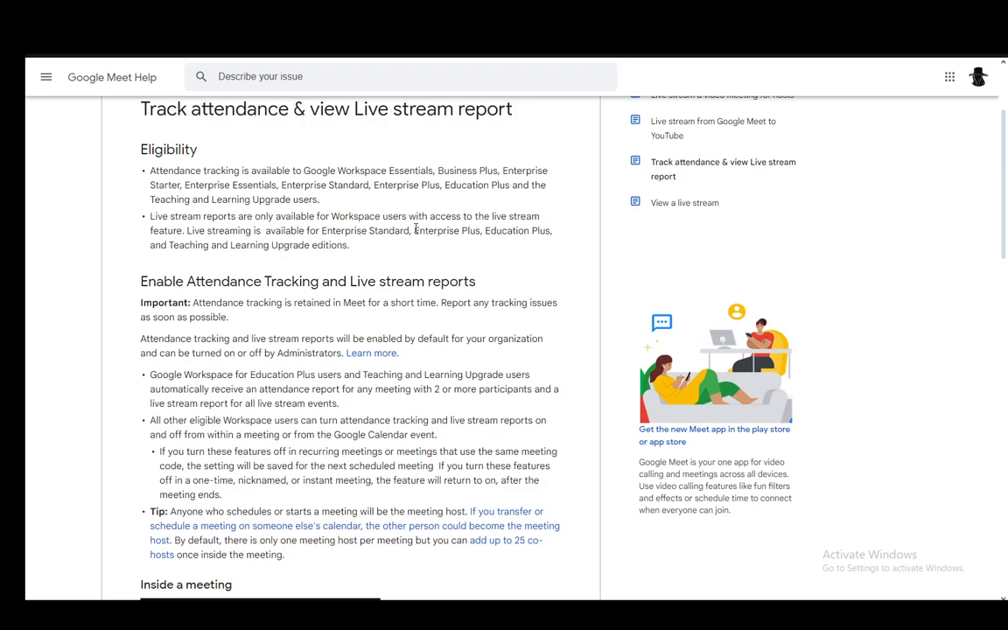
mouse_move(282, 185)
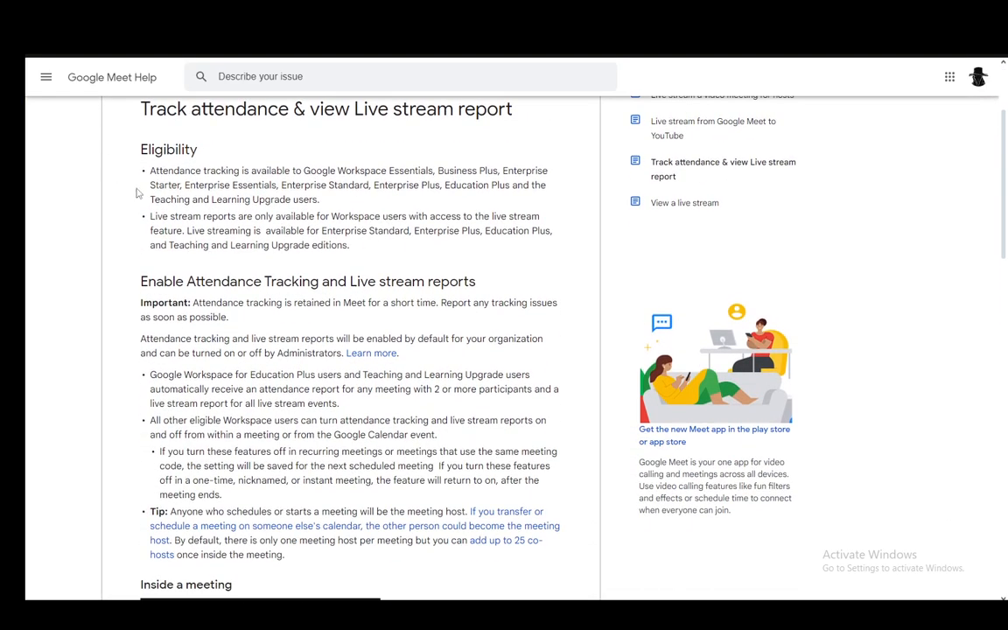
mouse_move(466, 278)
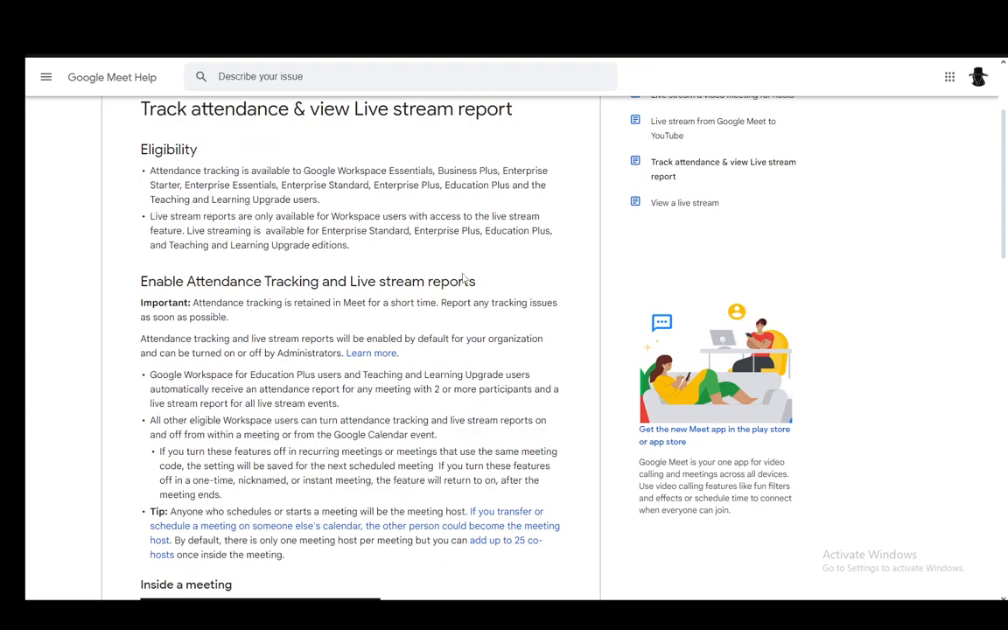
mouse_move(190, 229)
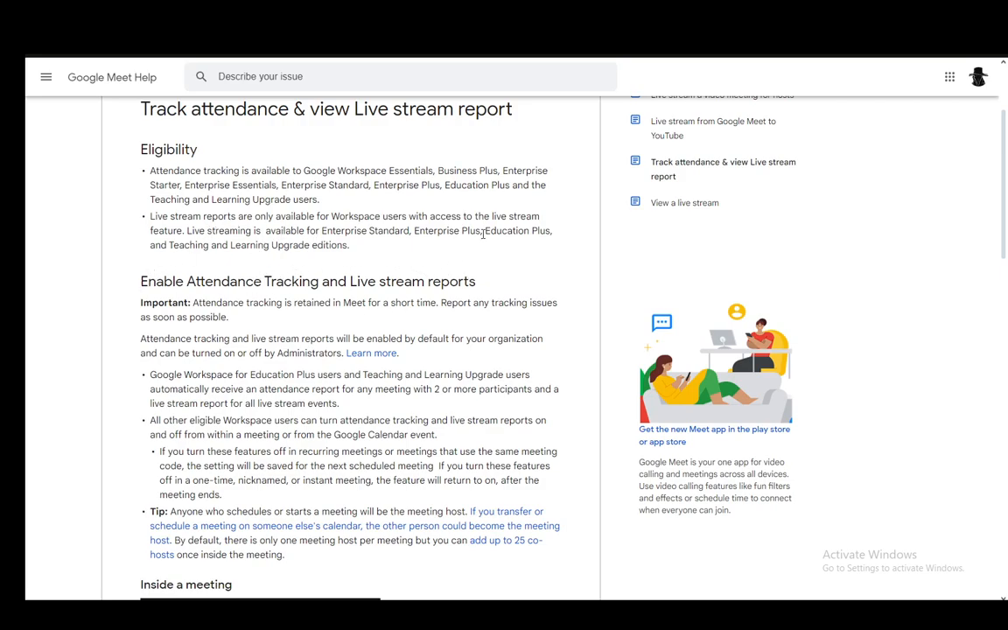
scroll(down, 3)
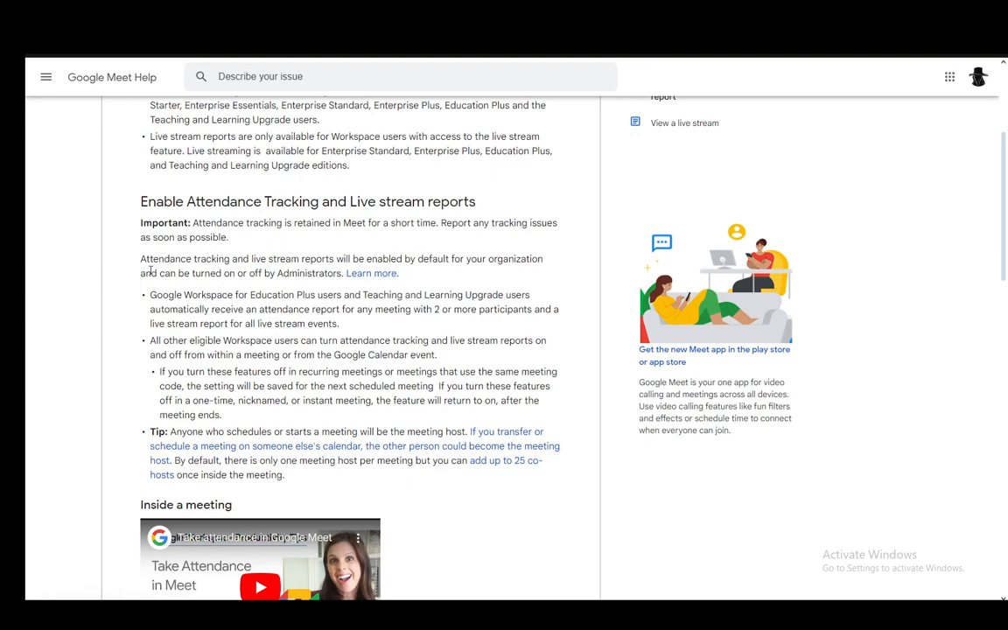
mouse_move(259, 287)
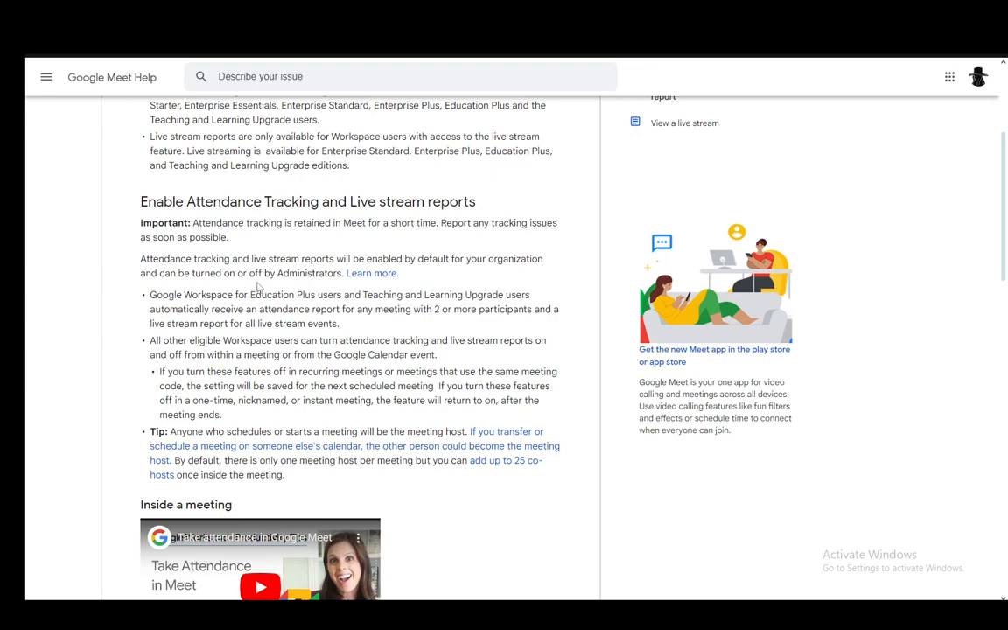
mouse_move(562, 299)
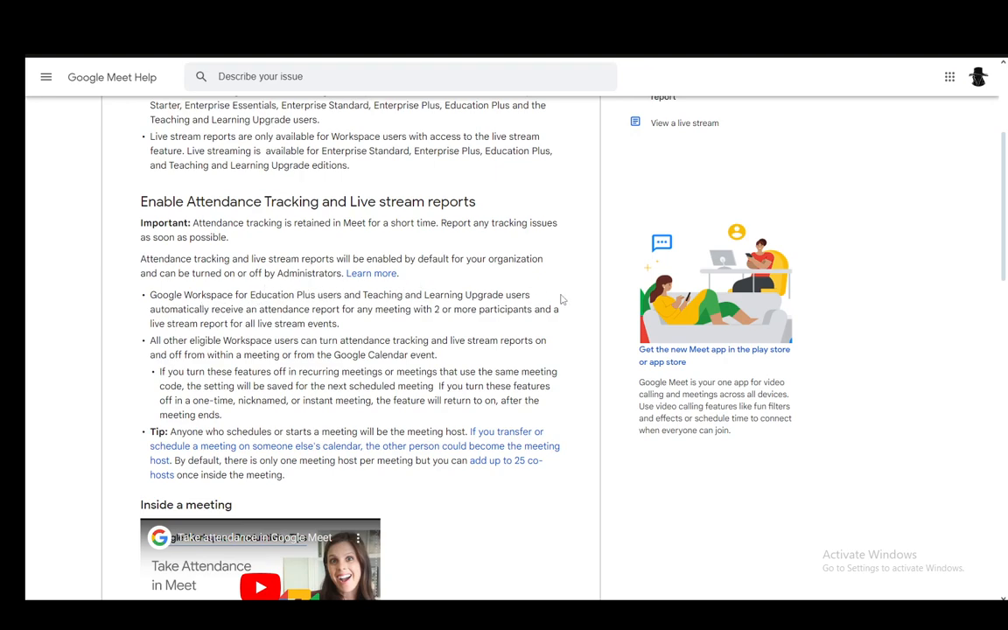
scroll(down, 3)
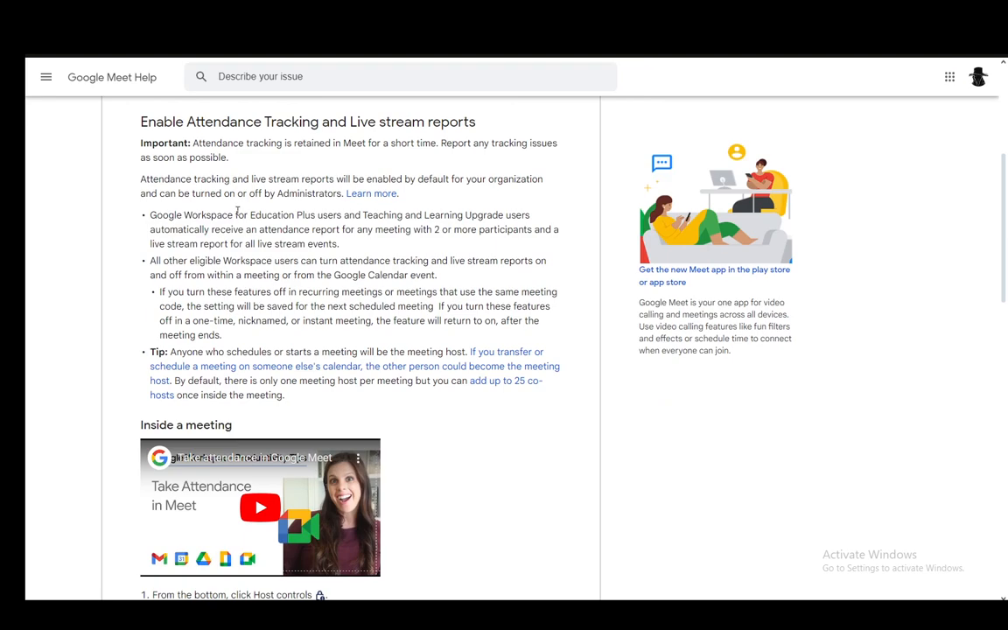
mouse_move(469, 252)
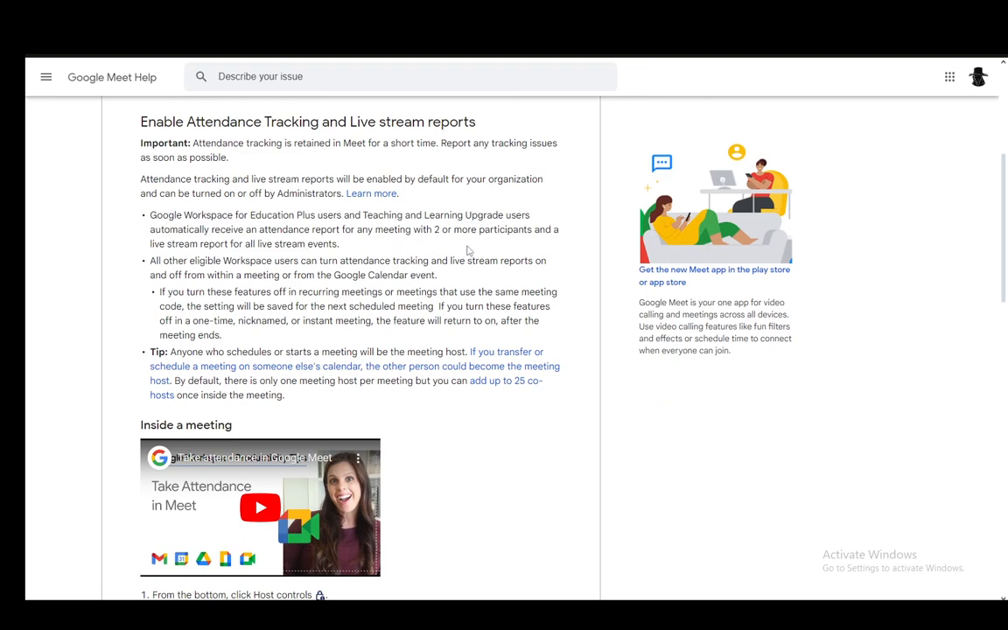
mouse_move(105, 228)
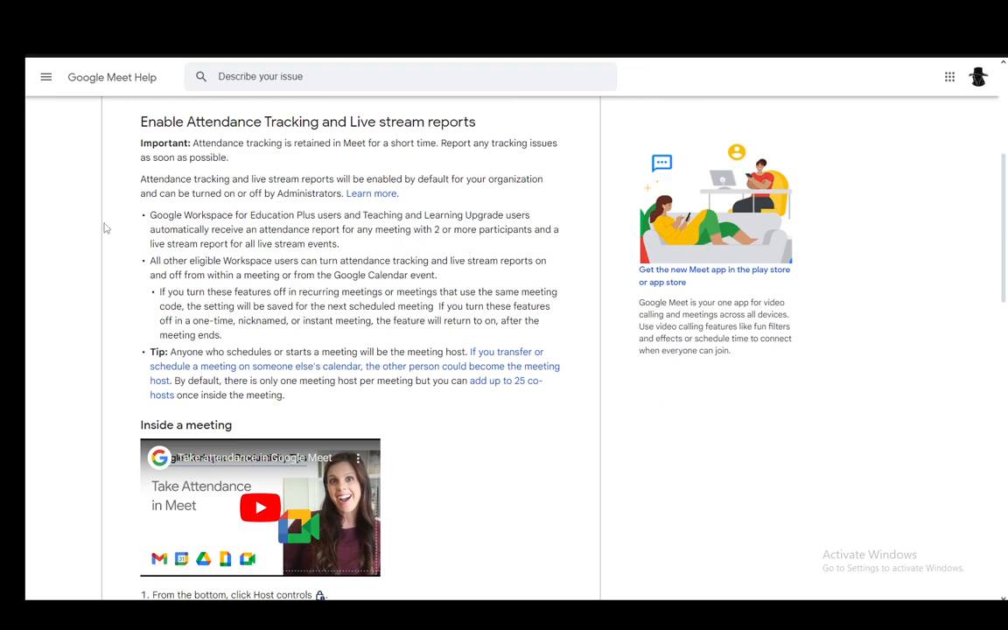
scroll(down, 3)
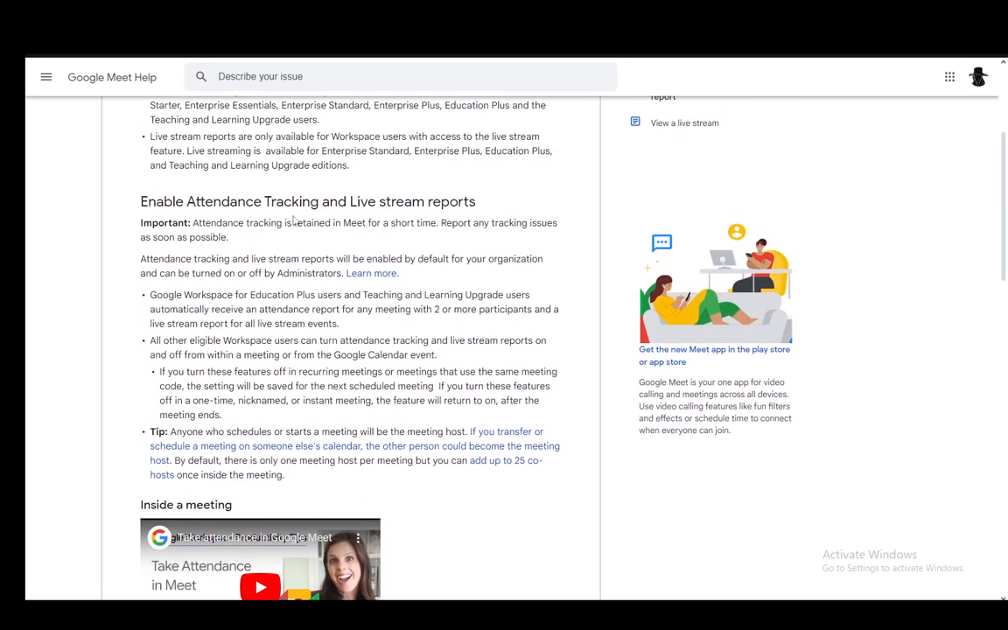
scroll(down, 3)
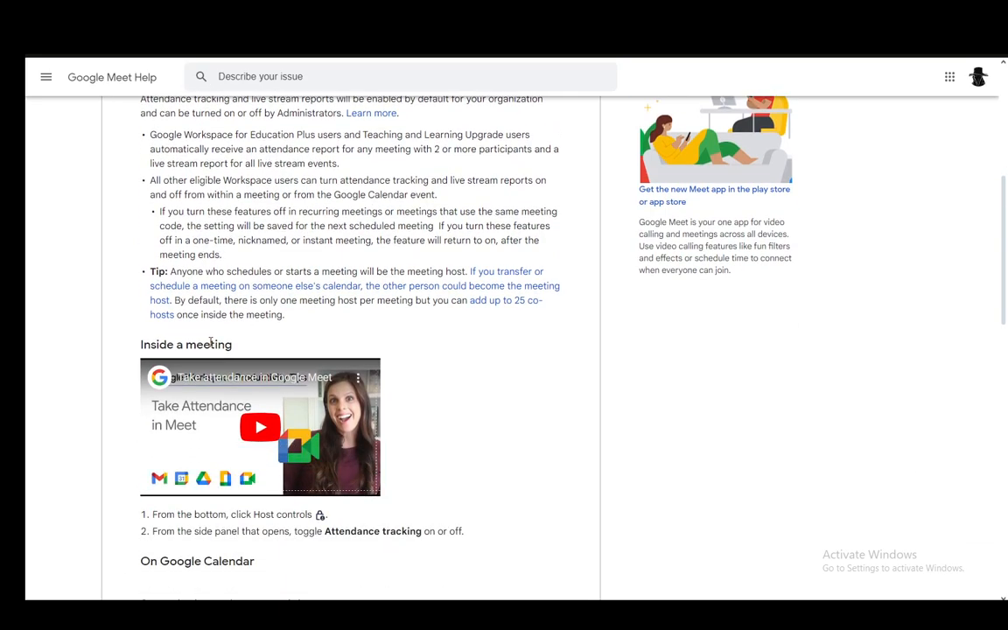
scroll(down, 3)
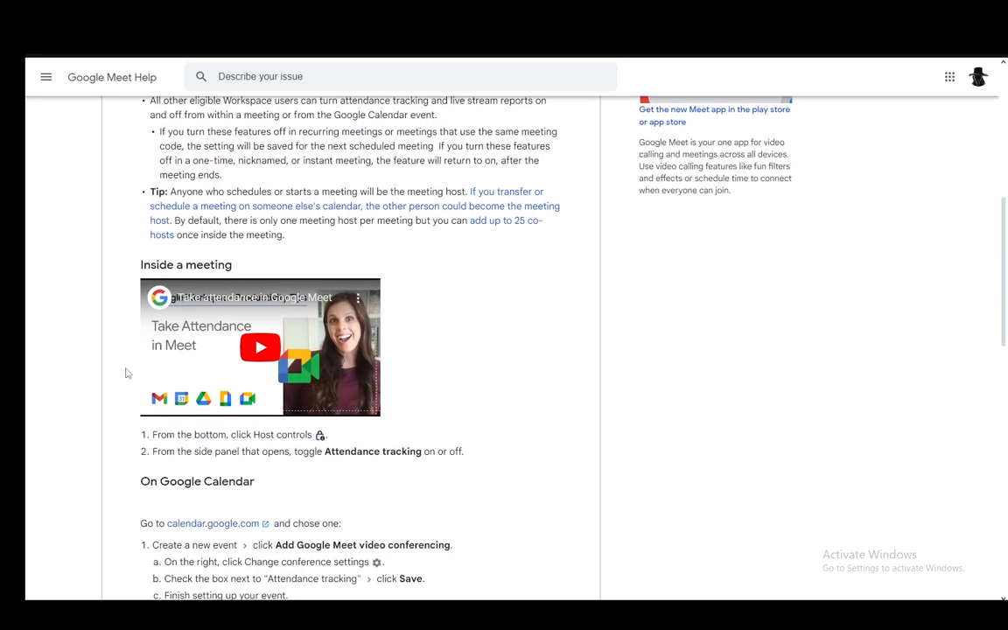
scroll(down, 3)
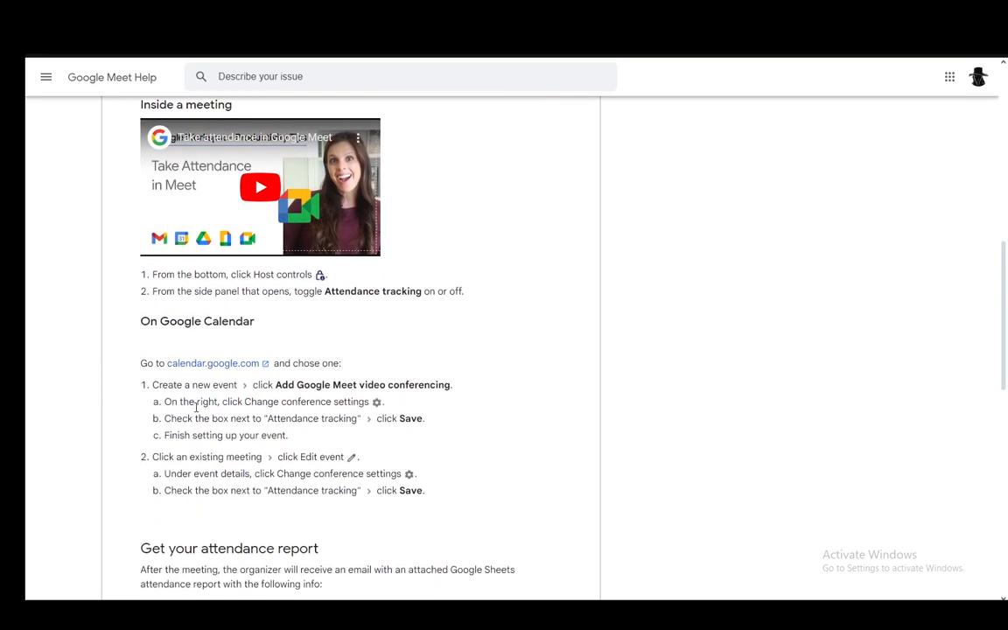
scroll(up, 3)
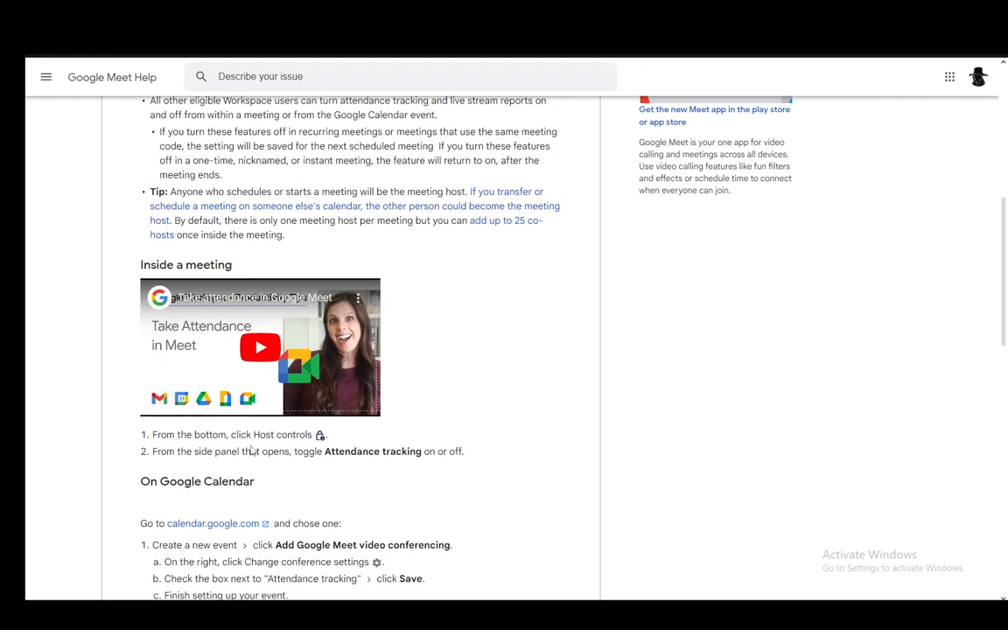
mouse_move(313, 465)
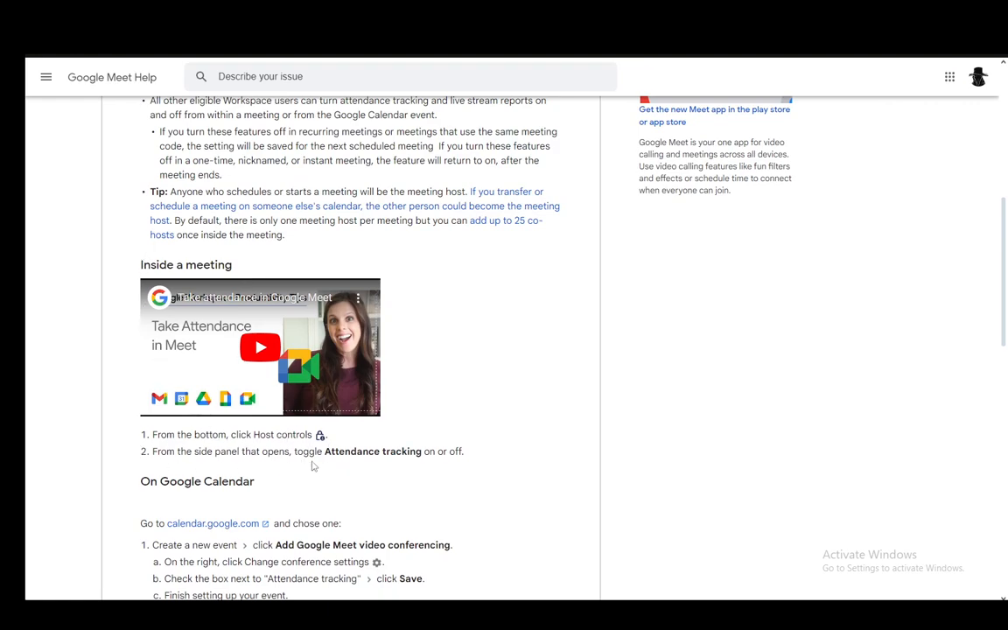
scroll(down, 3)
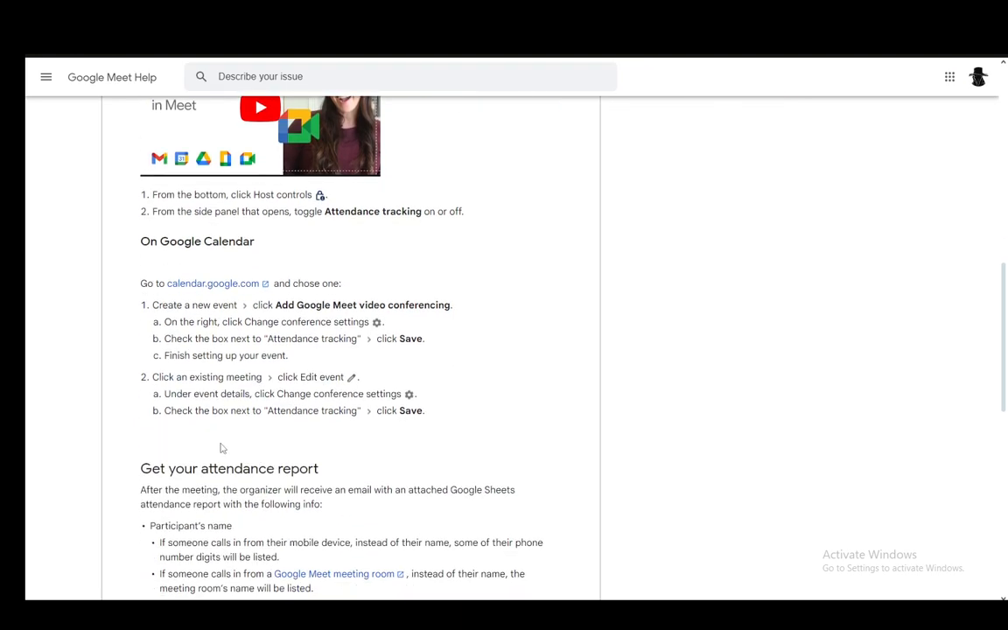
mouse_move(205, 322)
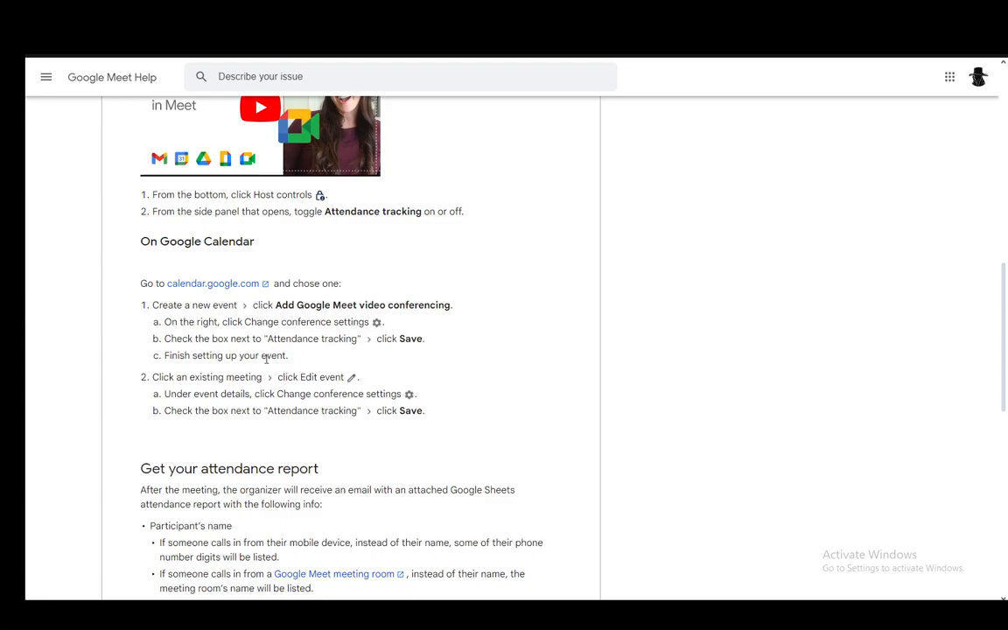
scroll(down, 3)
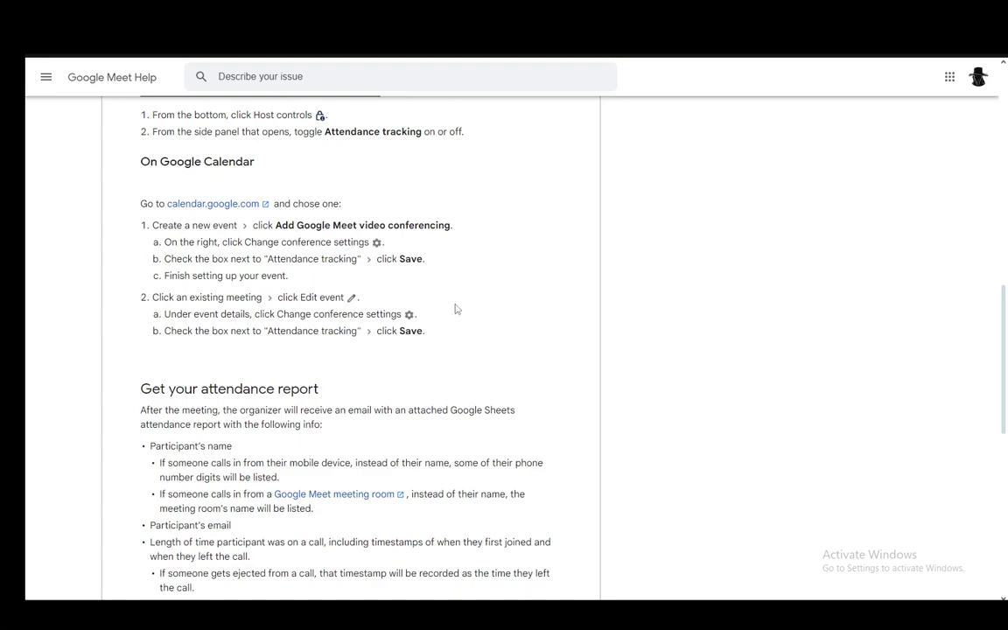
mouse_move(314, 329)
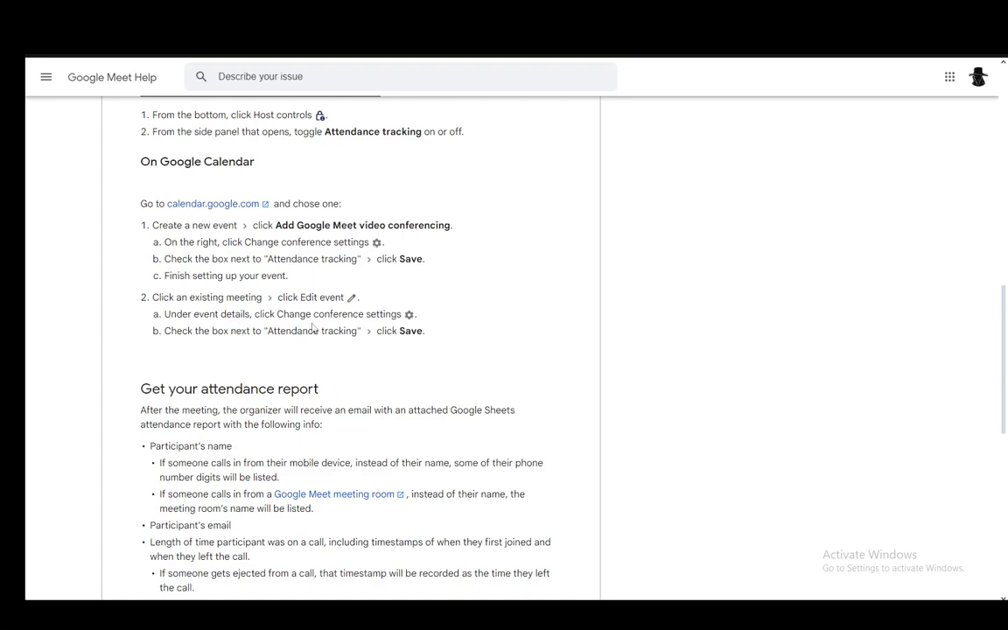
scroll(down, 3)
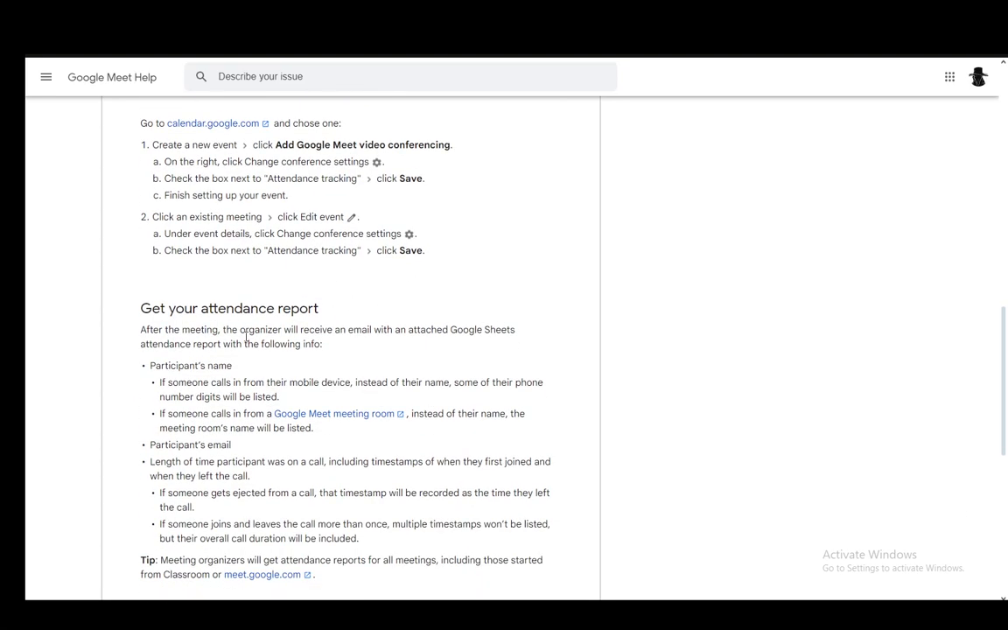
scroll(up, 3)
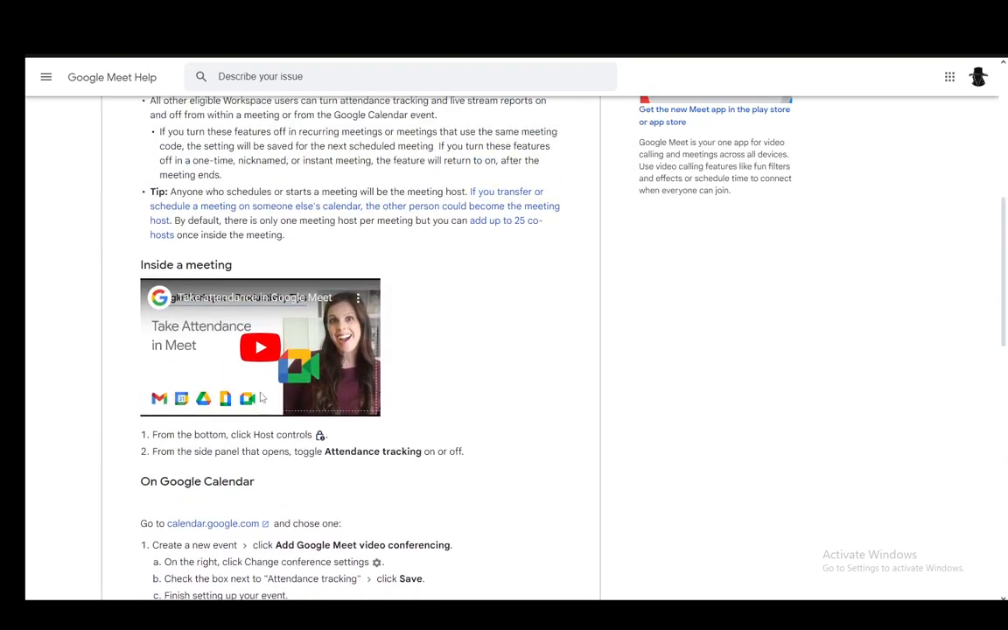
scroll(up, 3)
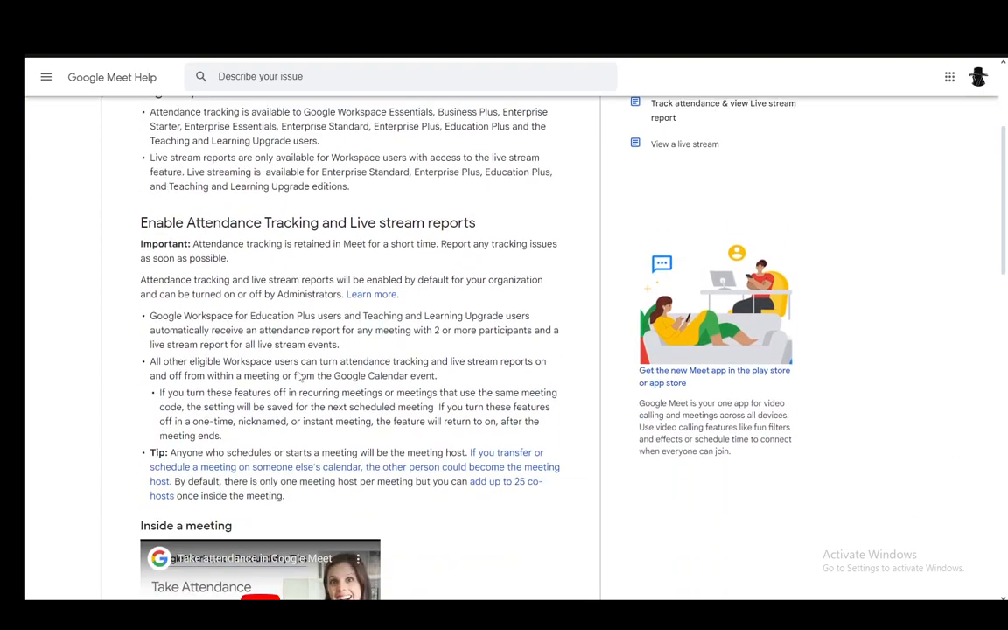
scroll(down, 3)
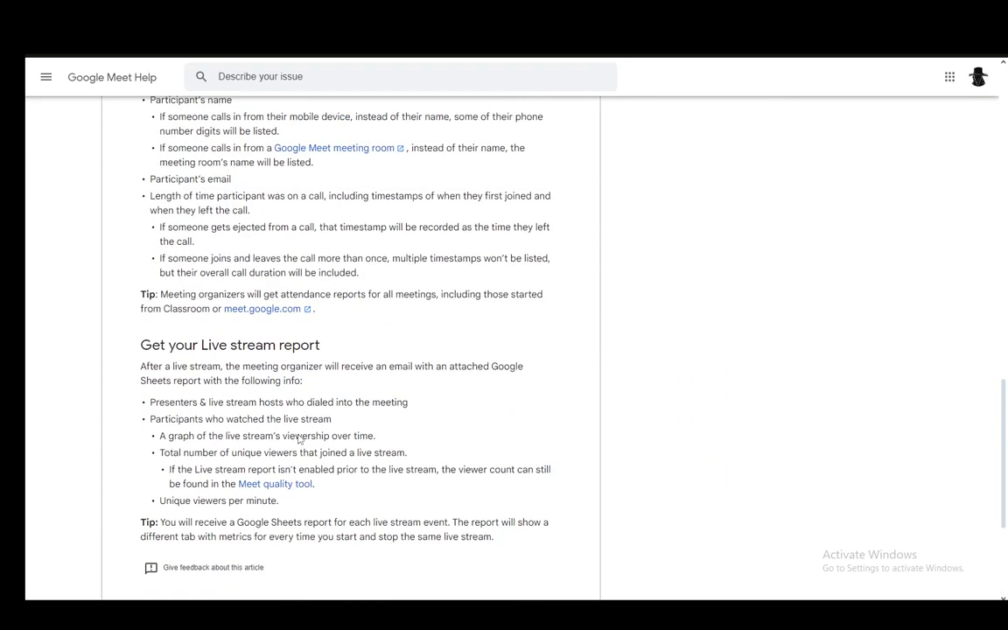
scroll(up, 3)
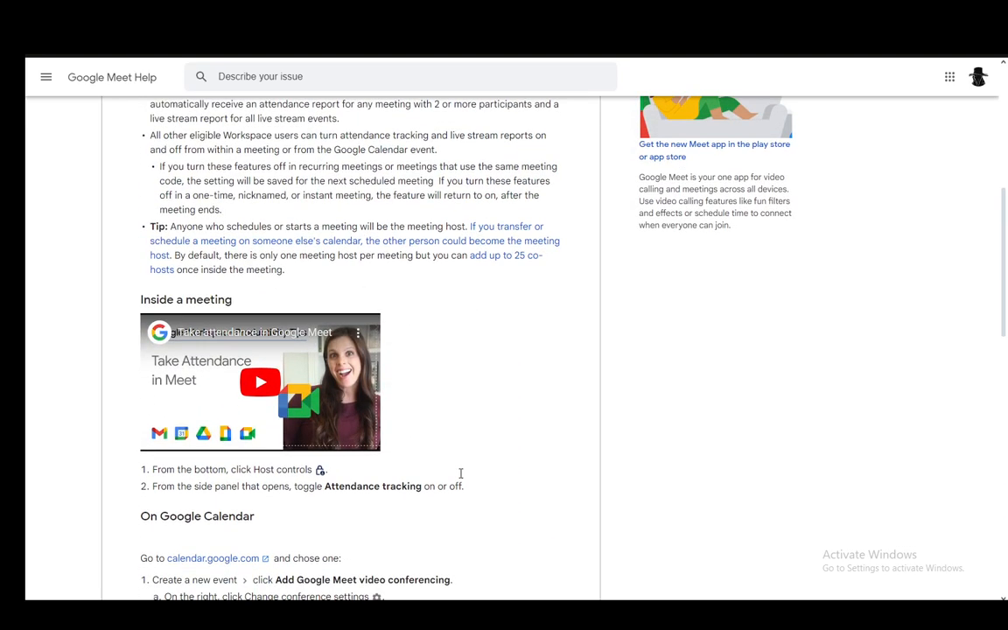
scroll(down, 3)
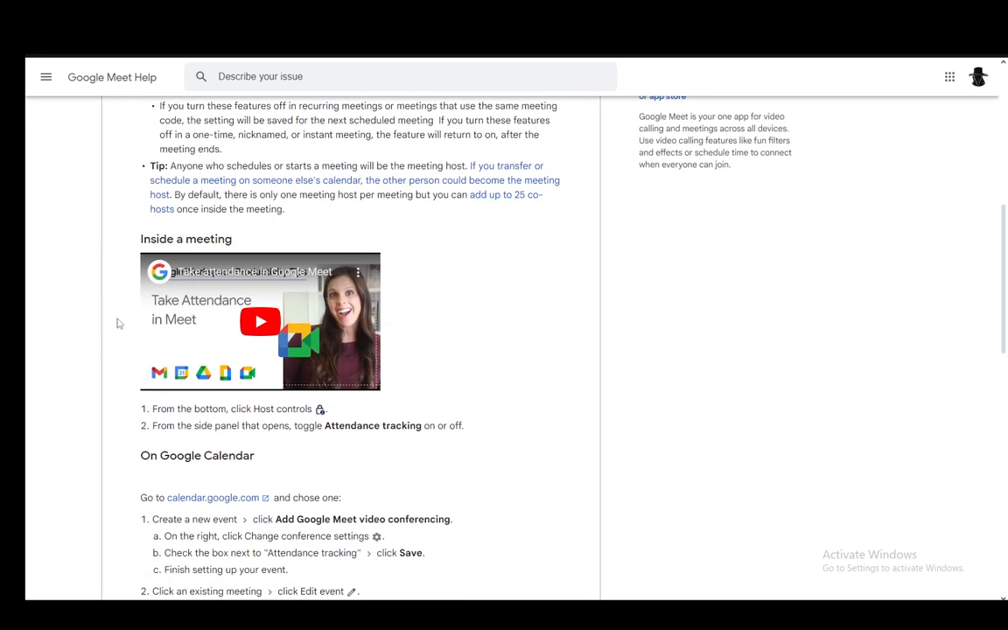
scroll(down, 3)
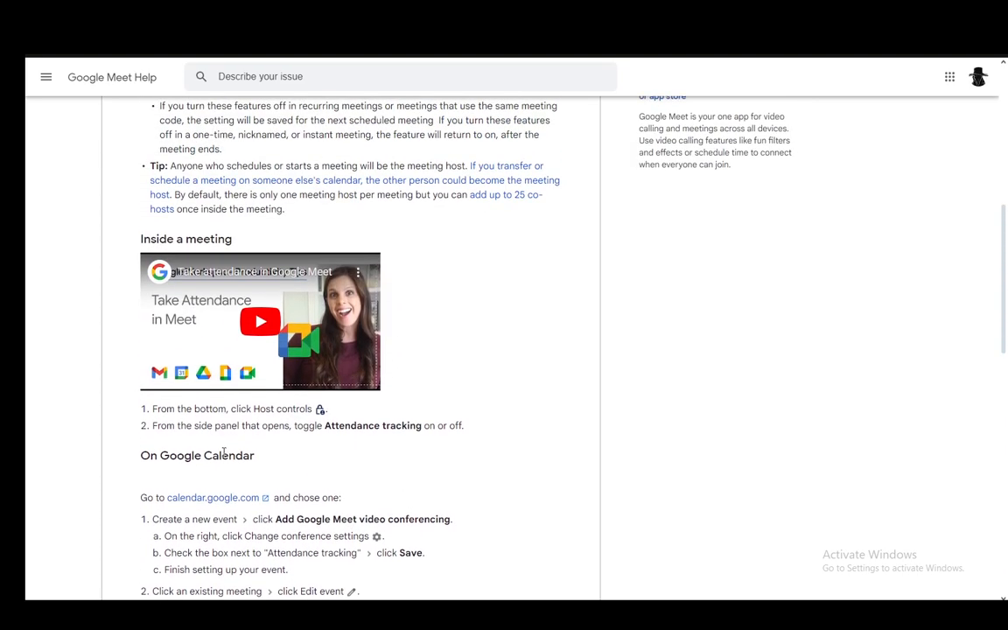
mouse_move(445, 245)
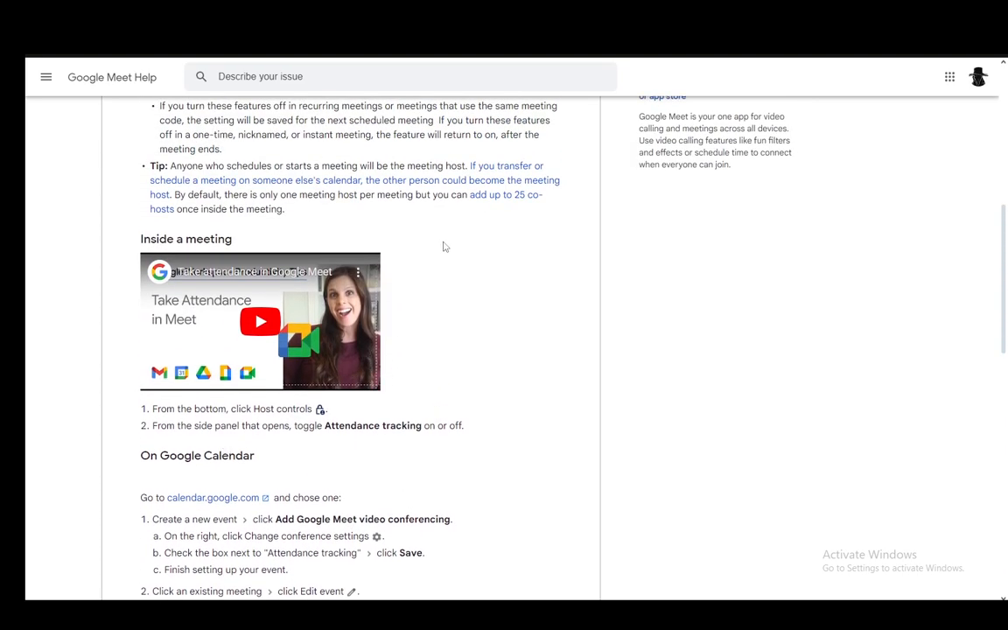